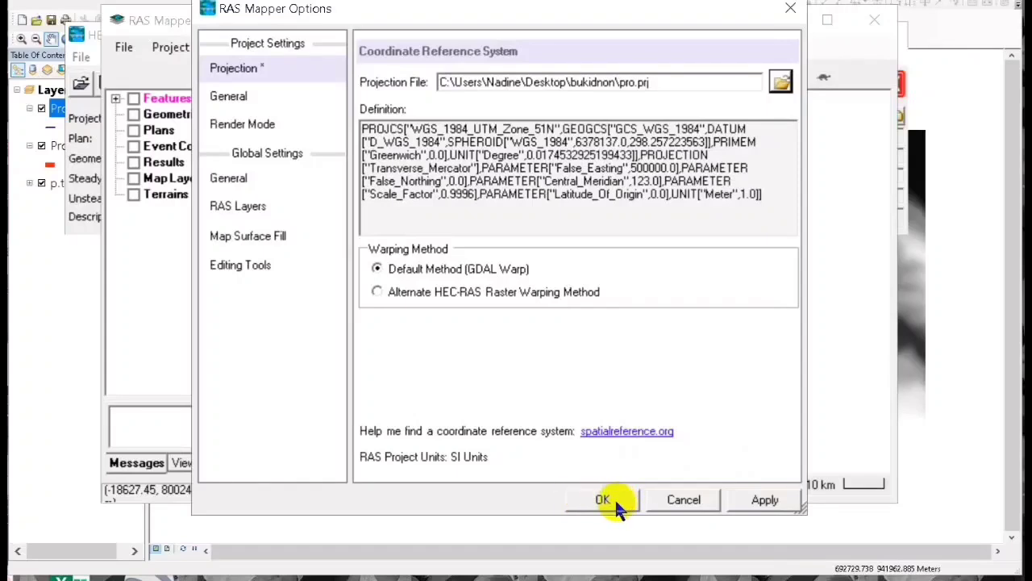
Accept the UTM Zone 51N projection in RAS Mapper Options and return to the ArcMap map
{"action": "left_click", "coordinate": [603, 500]}
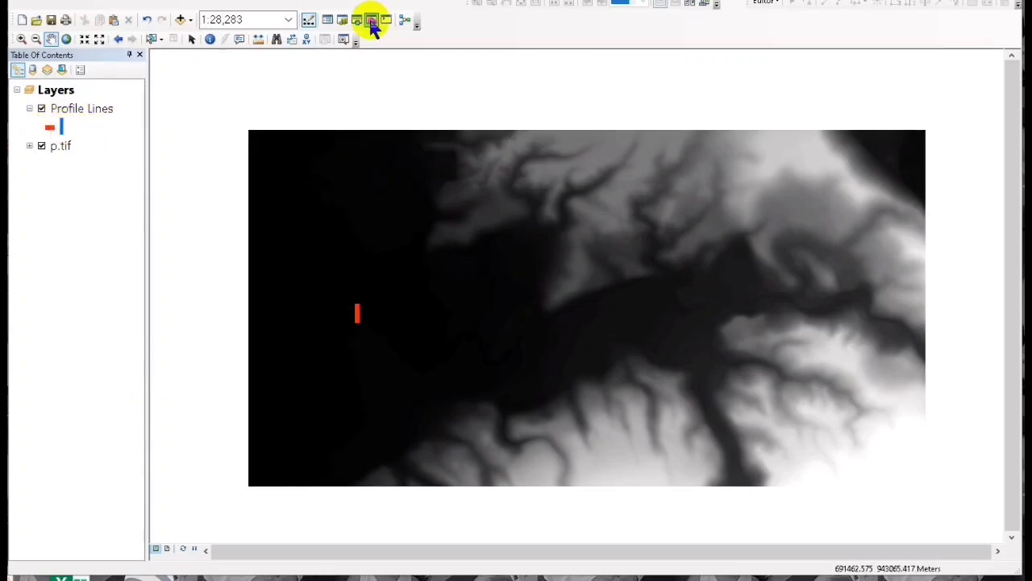
Show the Projections and Transformations toolset under Data Management Tools in ArcToolbox
{"action": "left_click", "coordinate": [371, 19]}
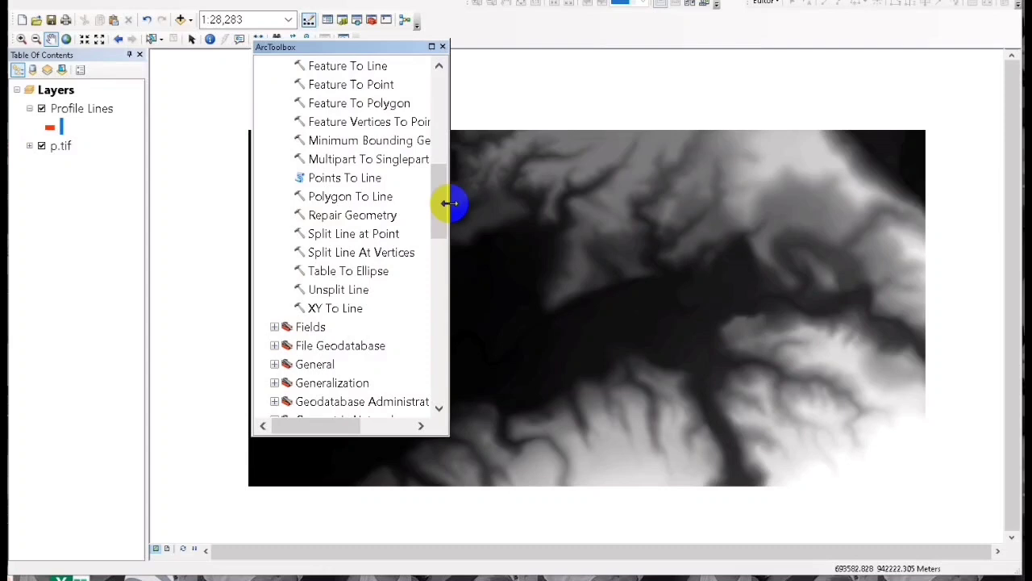
{"action": "scroll", "scroll_direction": "up", "scroll_amount": 3}
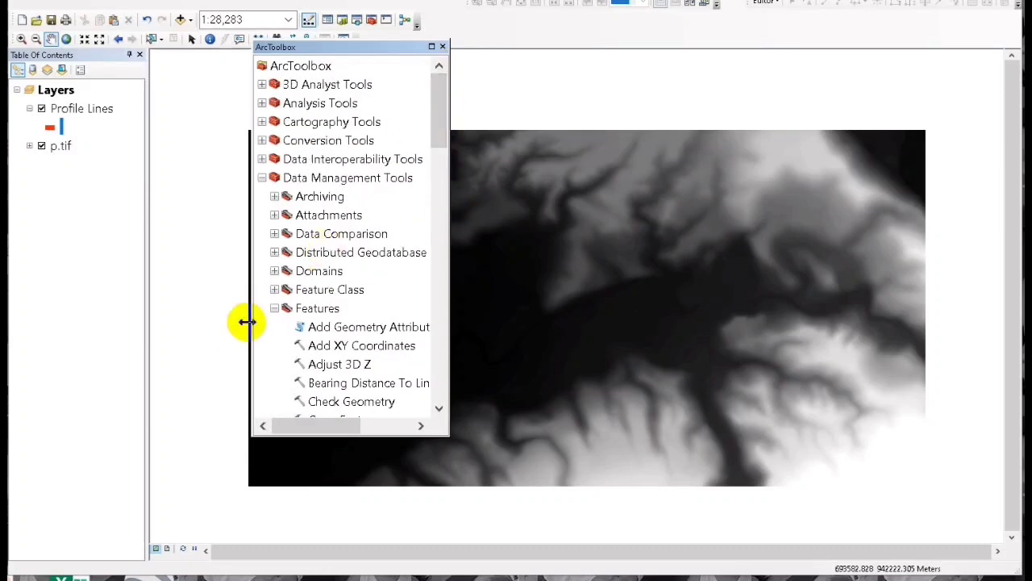
{"action": "left_click", "coordinate": [274, 308]}
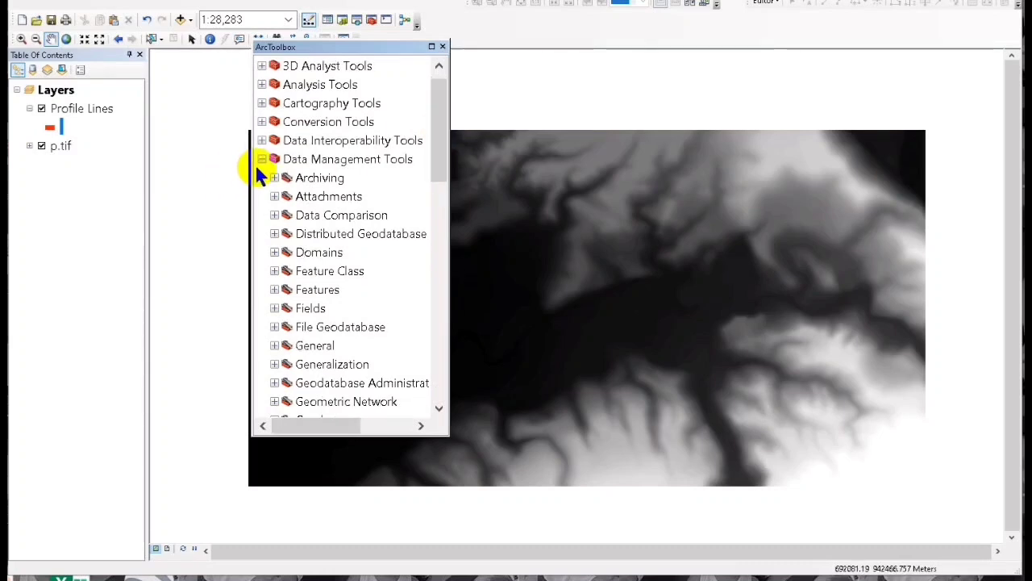
{"action": "left_click", "coordinate": [262, 160]}
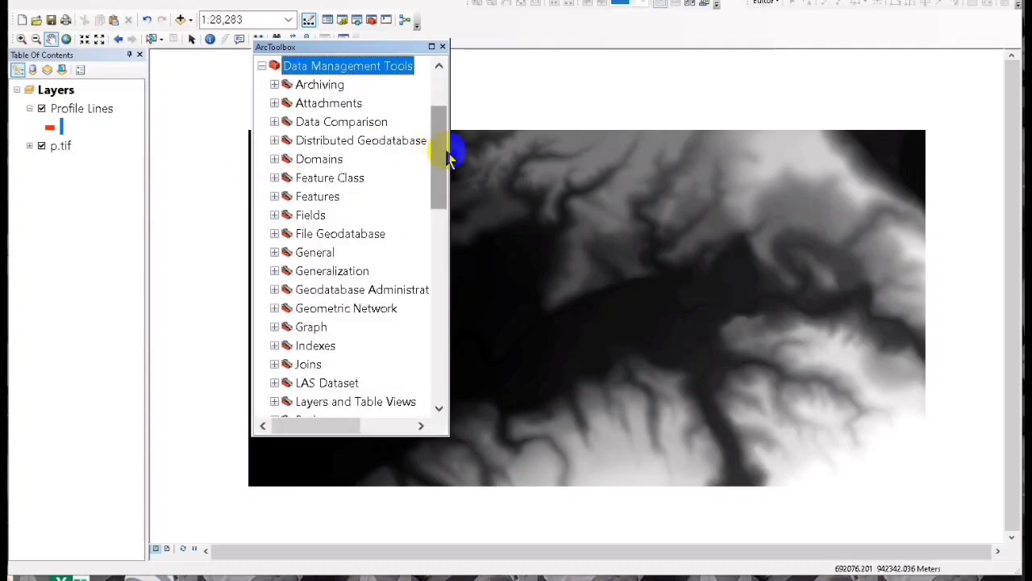
{"action": "scroll", "scroll_direction": "down", "scroll_amount": 3}
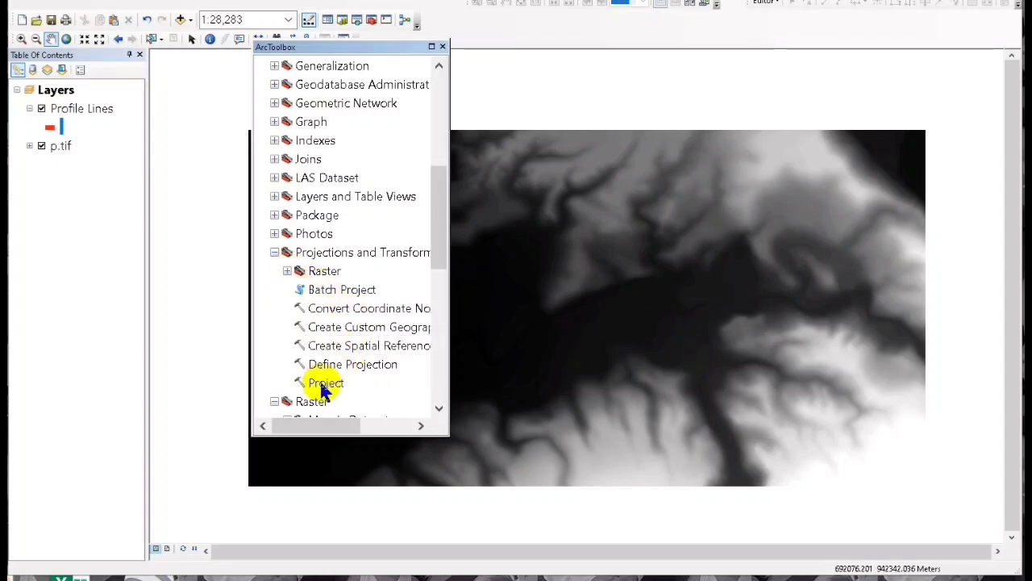
In the Project tool, use Profile Lines as input with the output named 'projection'
{"action": "double_click", "coordinate": [326, 382]}
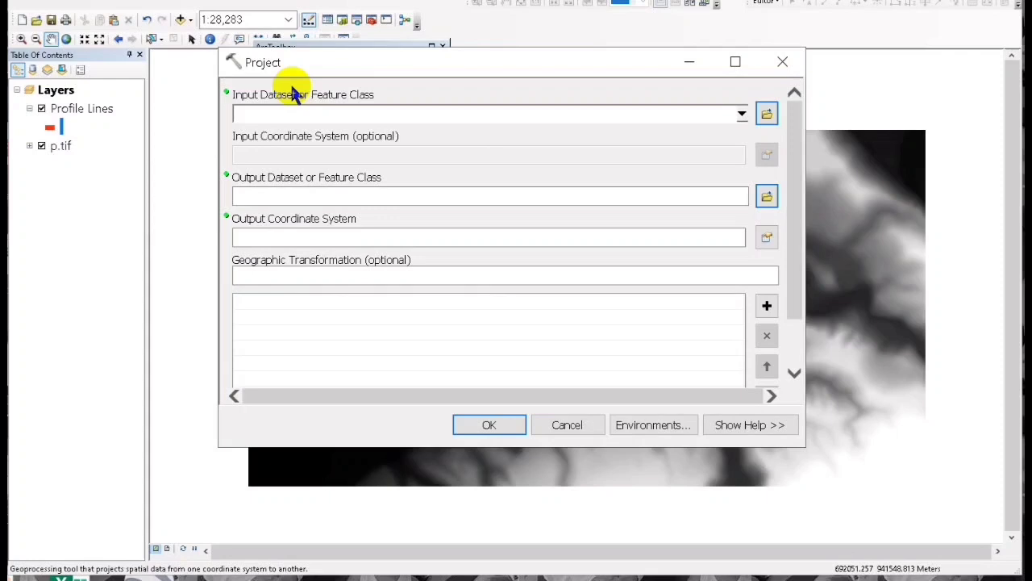
{"action": "left_click", "coordinate": [742, 113]}
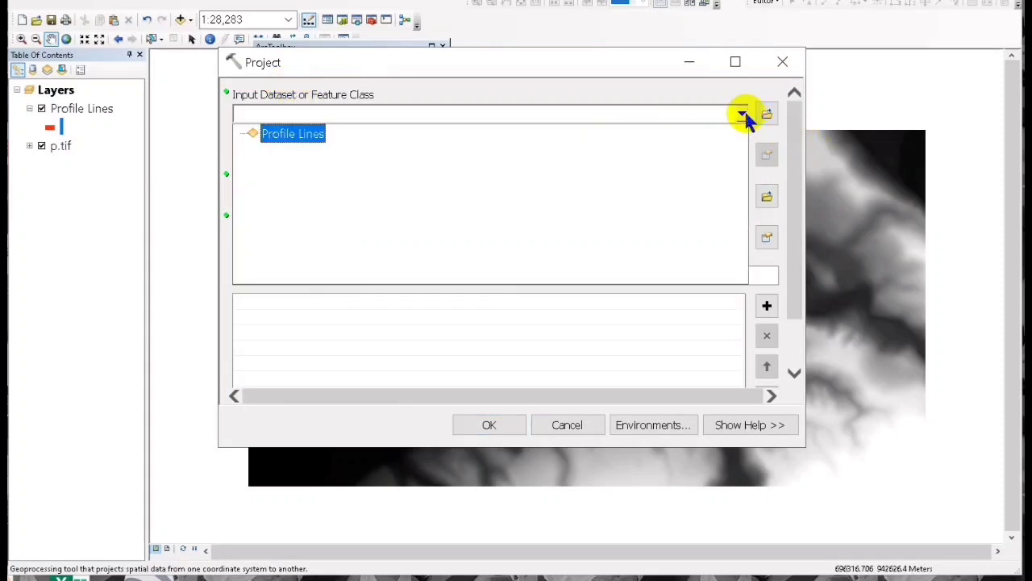
{"action": "mouse_move", "coordinate": [300, 137]}
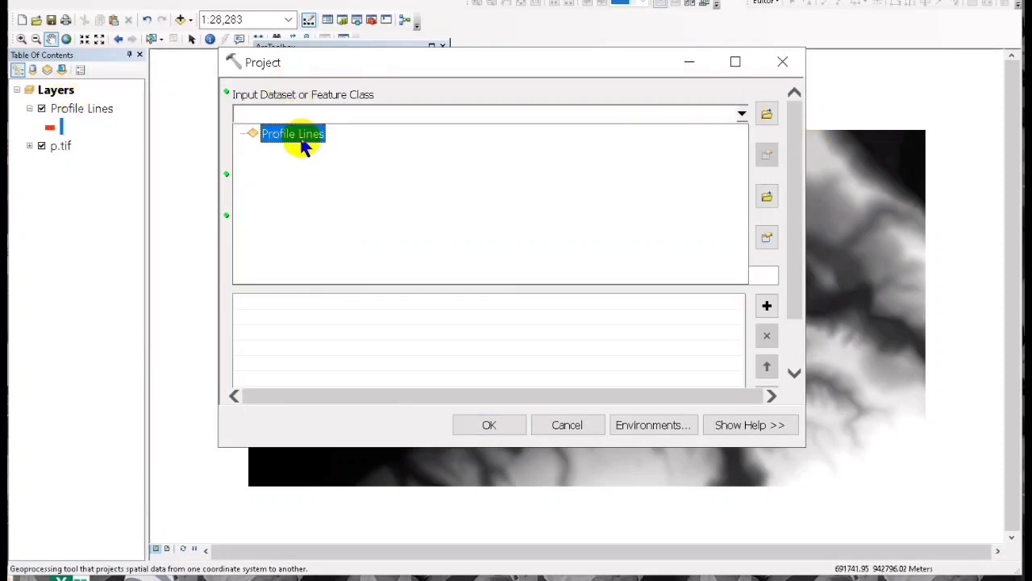
{"action": "left_click", "coordinate": [293, 134]}
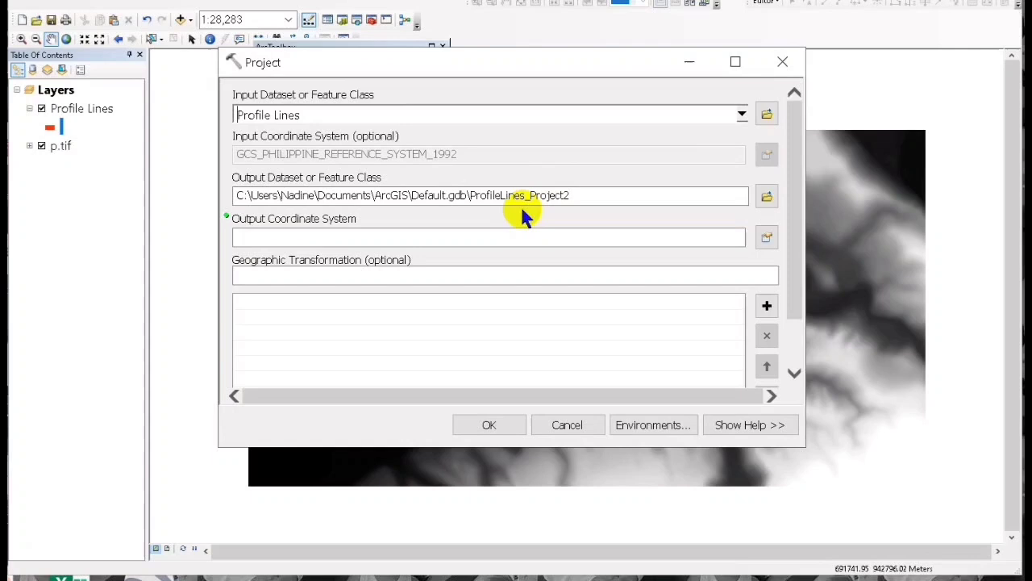
{"action": "double_click", "coordinate": [520, 195]}
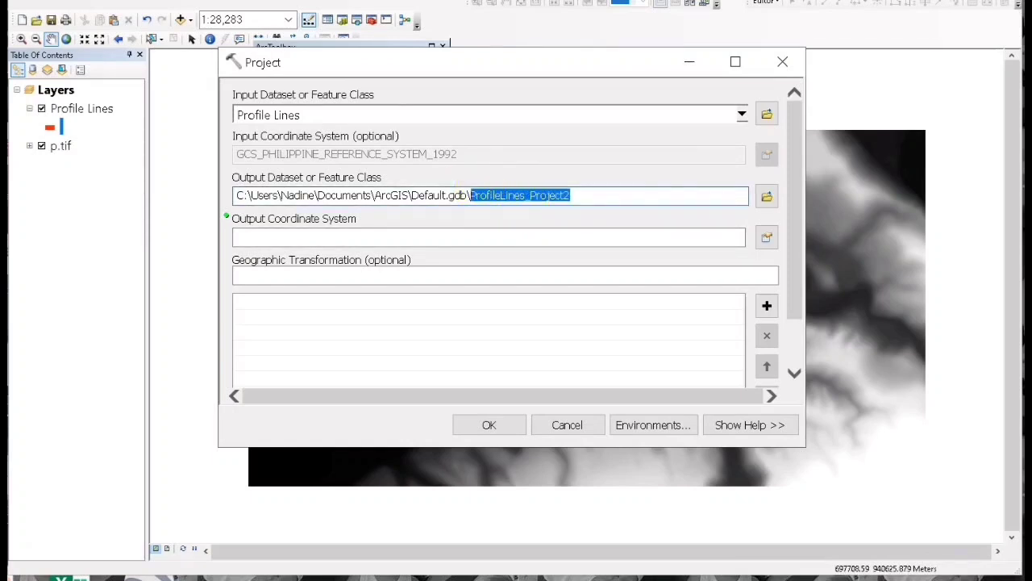
{"action": "type", "text": "projection"}
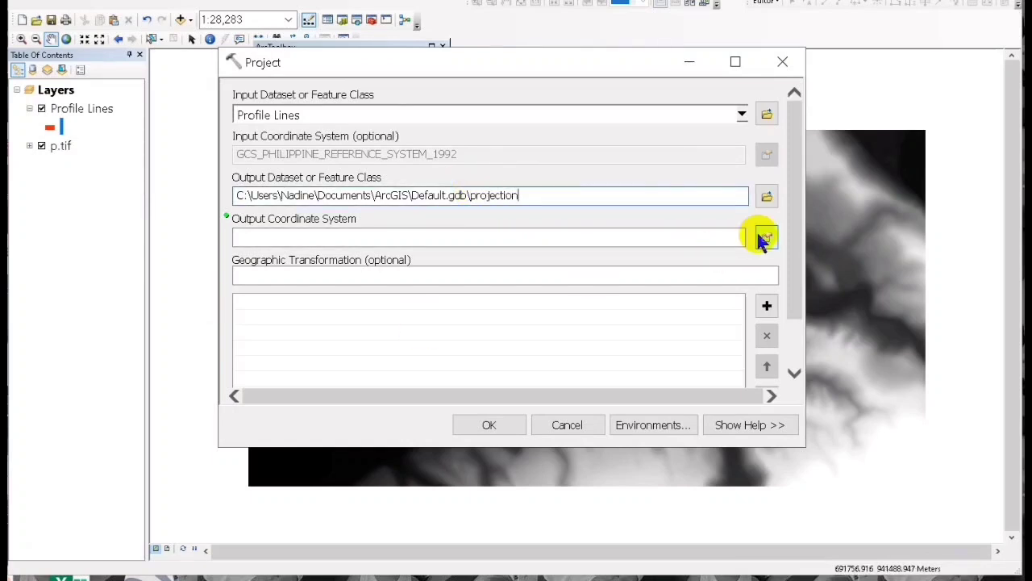
Choose WGS 1984 UTM Zone 51N as the output coordinate system
{"action": "left_click", "coordinate": [765, 236]}
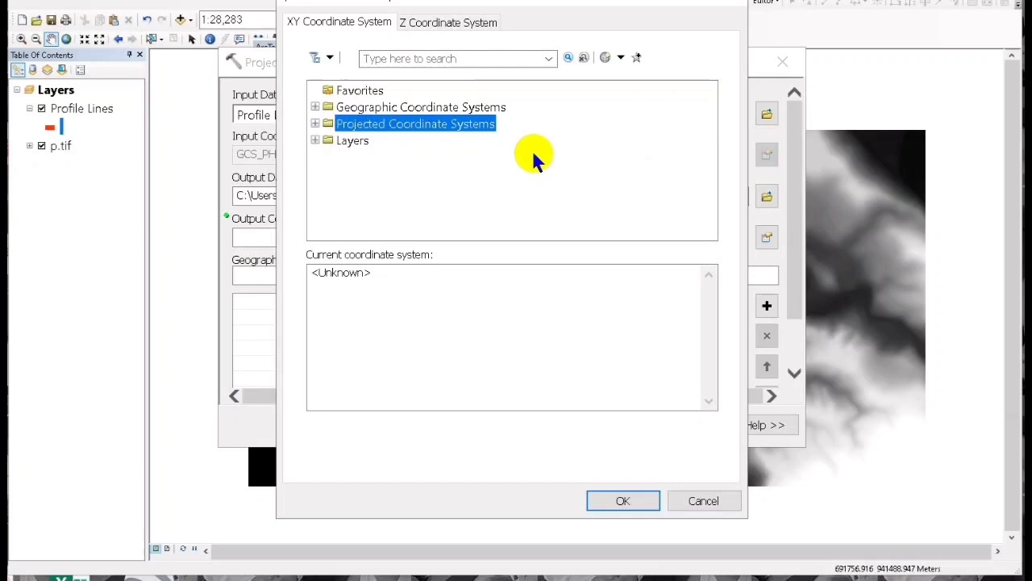
{"action": "mouse_move", "coordinate": [739, 122]}
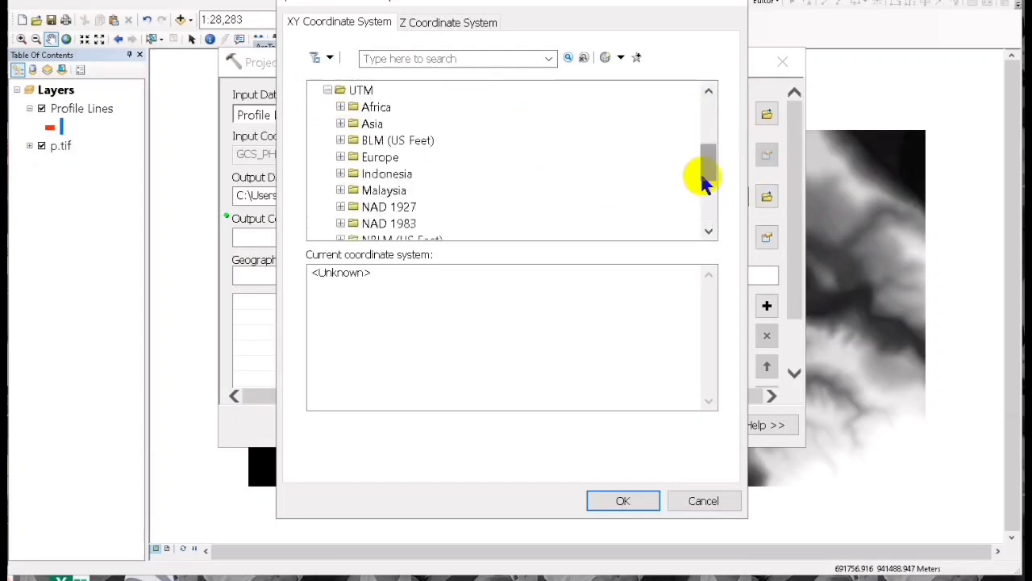
{"action": "scroll", "scroll_direction": "down", "scroll_amount": 3}
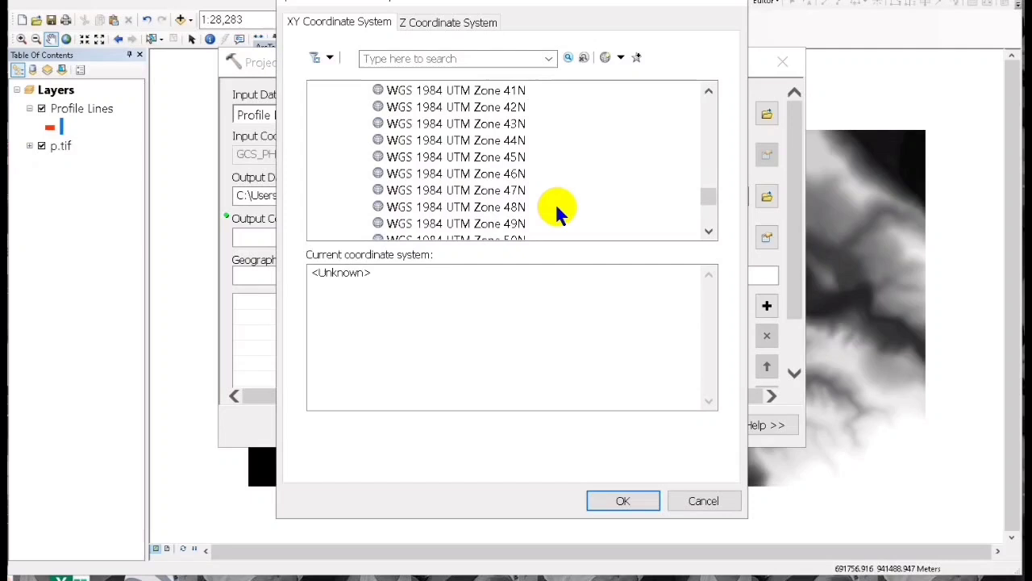
{"action": "scroll", "scroll_direction": "down", "scroll_amount": 3}
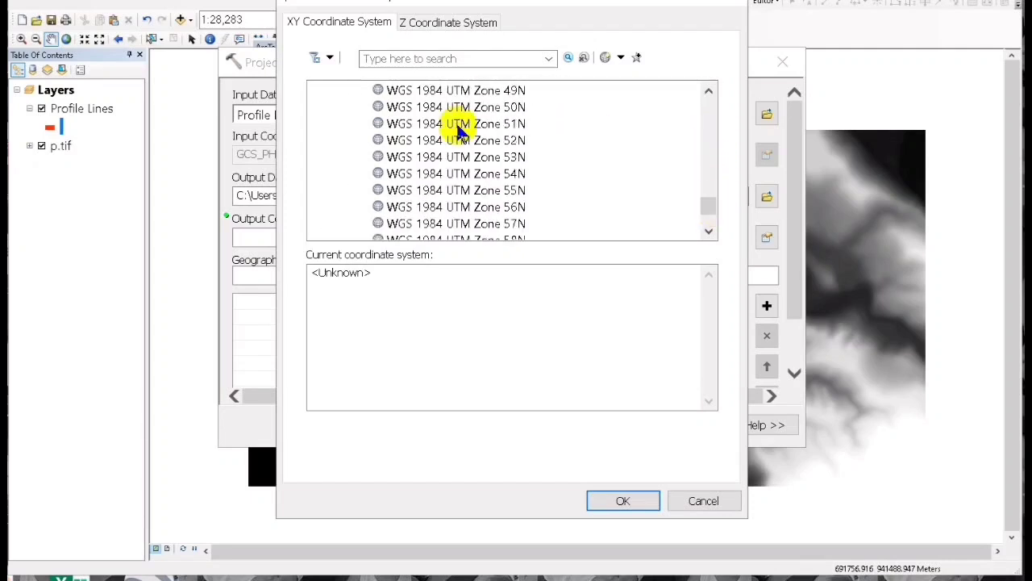
{"action": "left_click", "coordinate": [622, 500]}
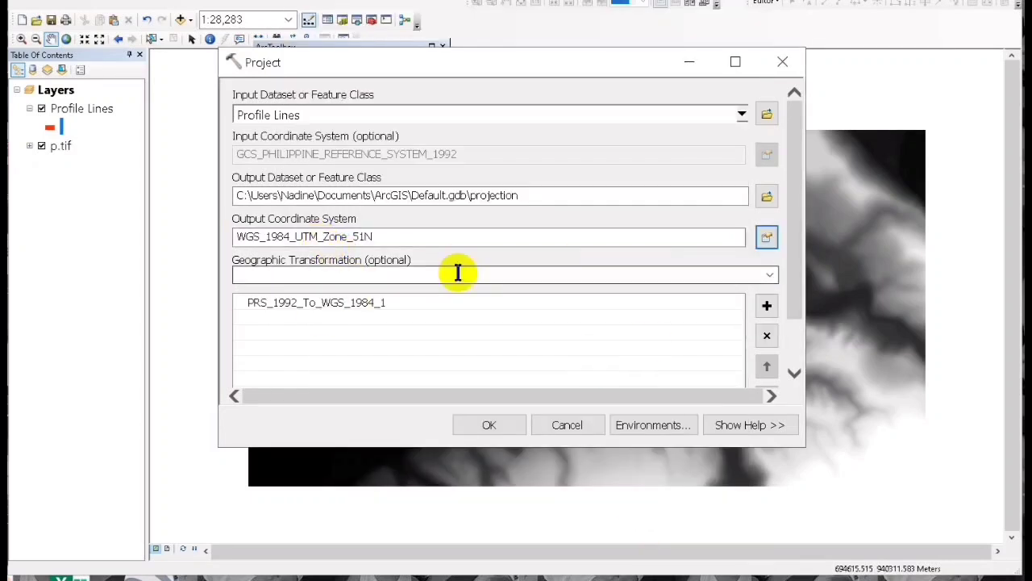
Run the reprojection and start exporting the new projection layer's data
{"action": "left_click", "coordinate": [488, 426]}
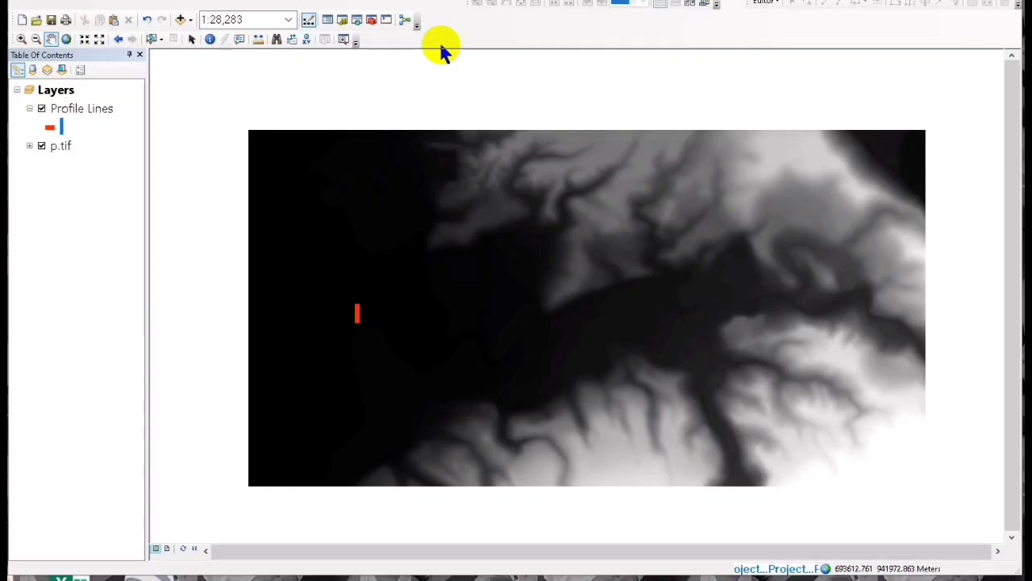
{"action": "right_click", "coordinate": [80, 108]}
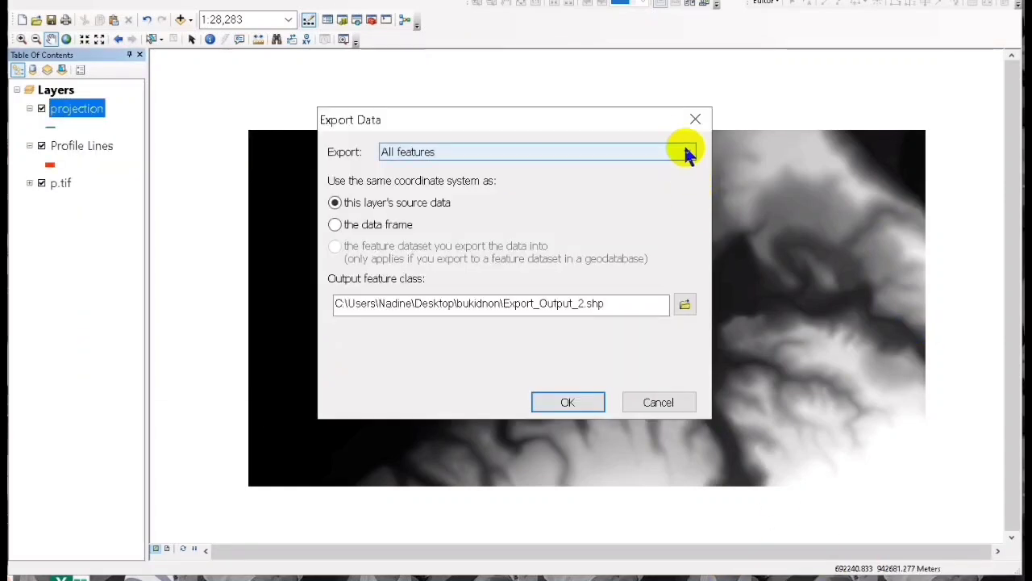
{"action": "left_click", "coordinate": [684, 303]}
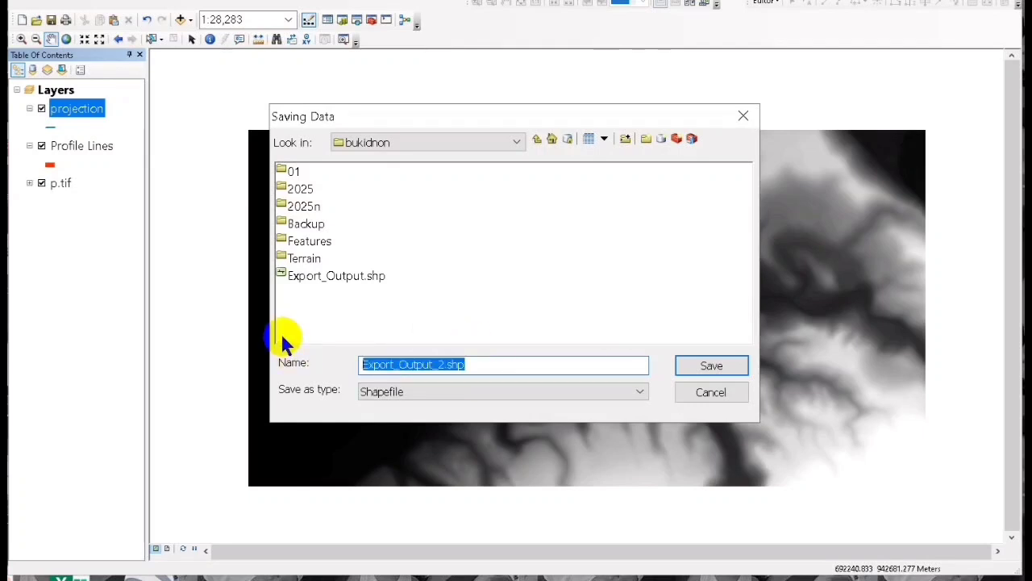
Export all features as projection.shp in the bukidnon folder
{"action": "type", "text": "projection"}
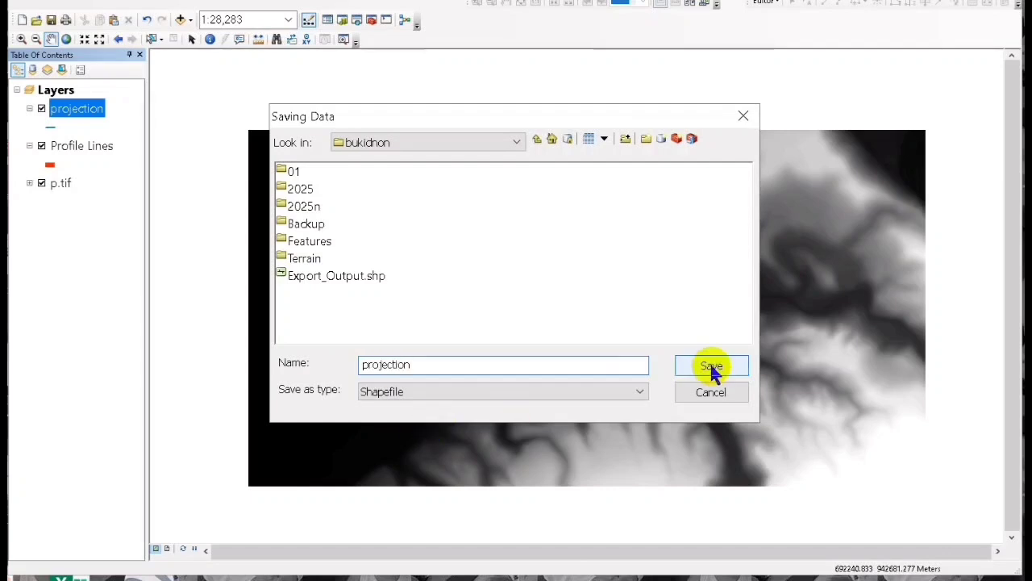
{"action": "left_click", "coordinate": [710, 365]}
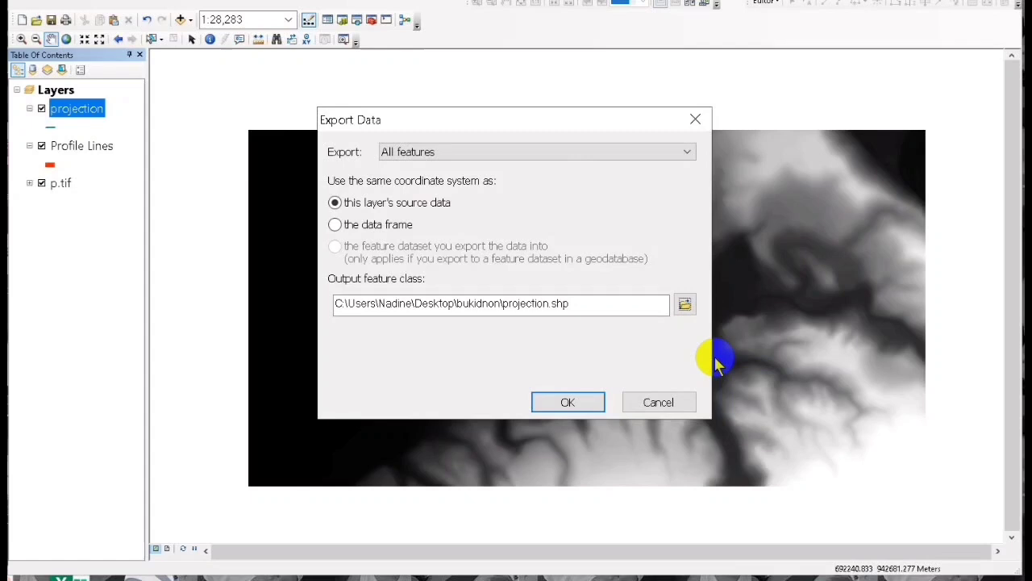
{"action": "left_click", "coordinate": [568, 401]}
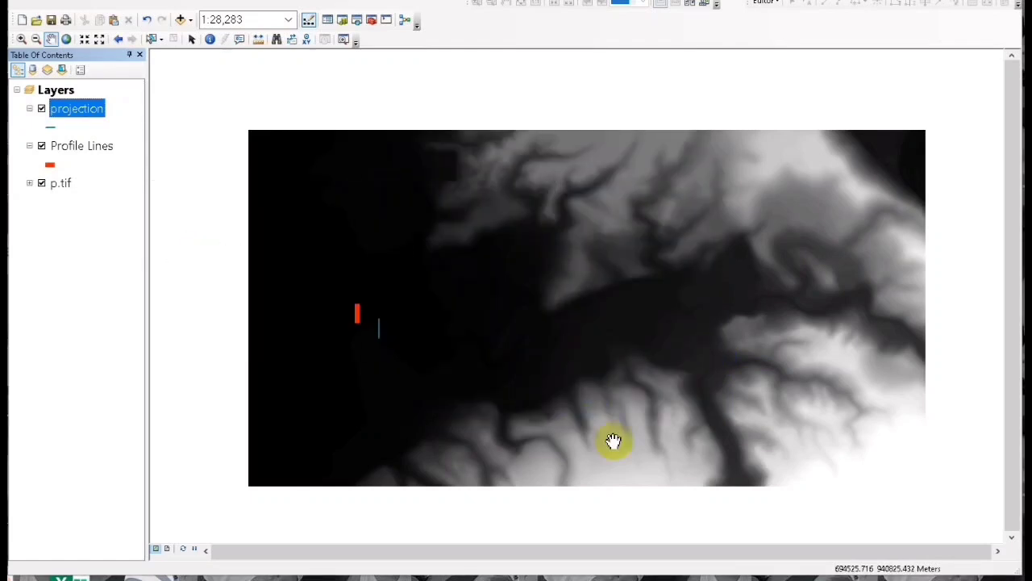
{"action": "mouse_move", "coordinate": [508, 316]}
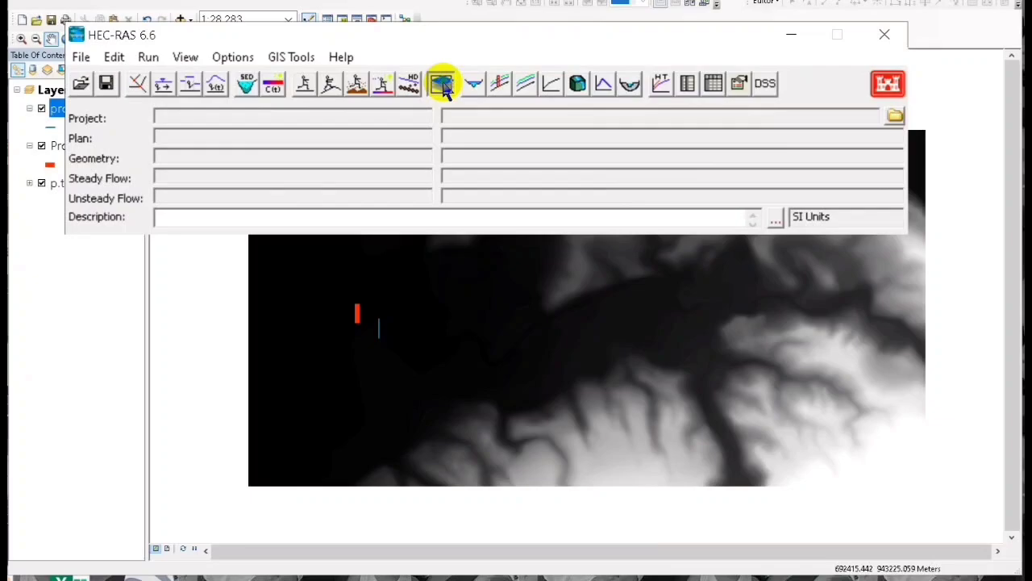
Start setting the RAS Mapper project projection and browse for a projection file
{"action": "left_click", "coordinate": [442, 84]}
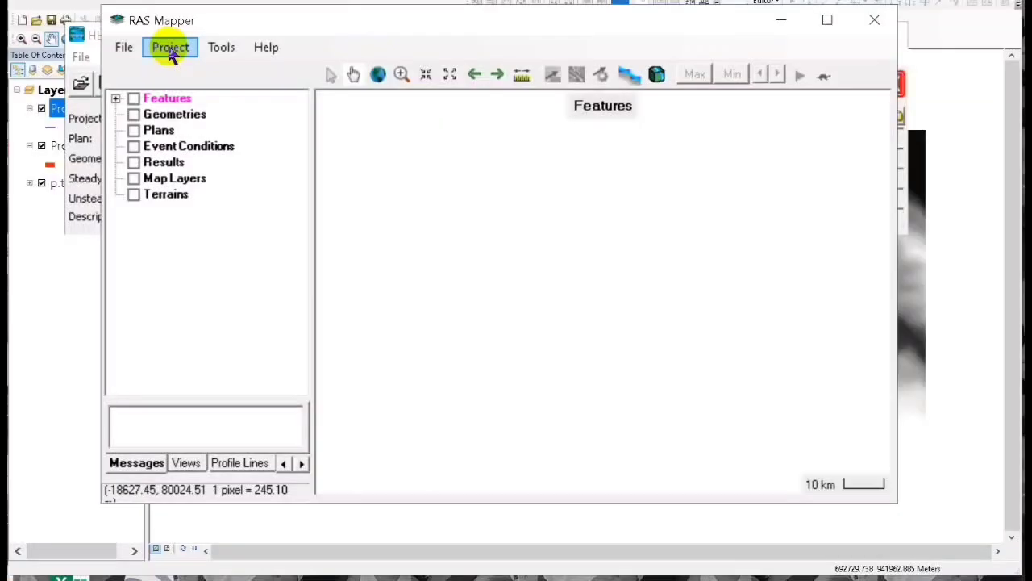
{"action": "left_click", "coordinate": [171, 47]}
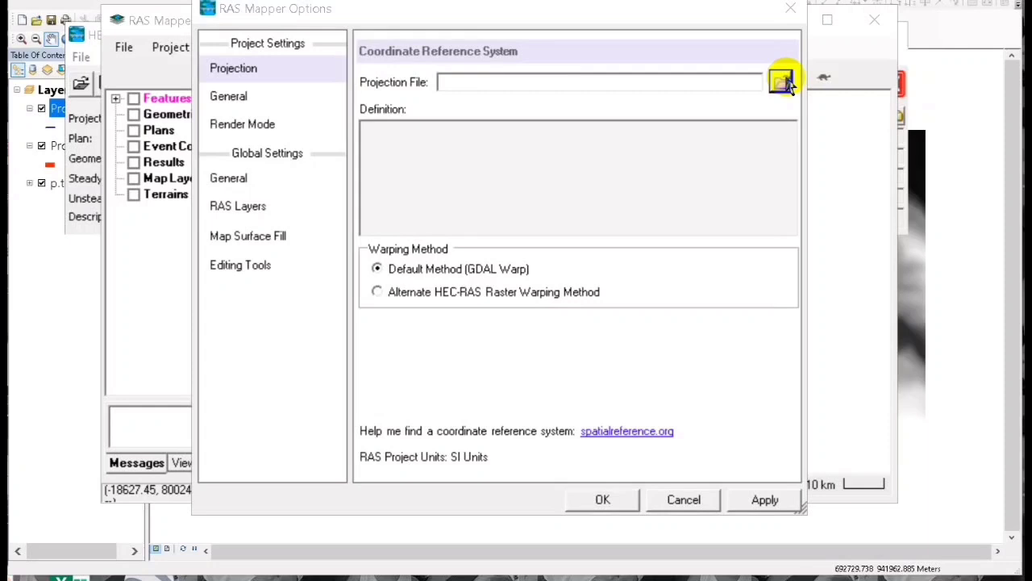
{"action": "left_click", "coordinate": [781, 80]}
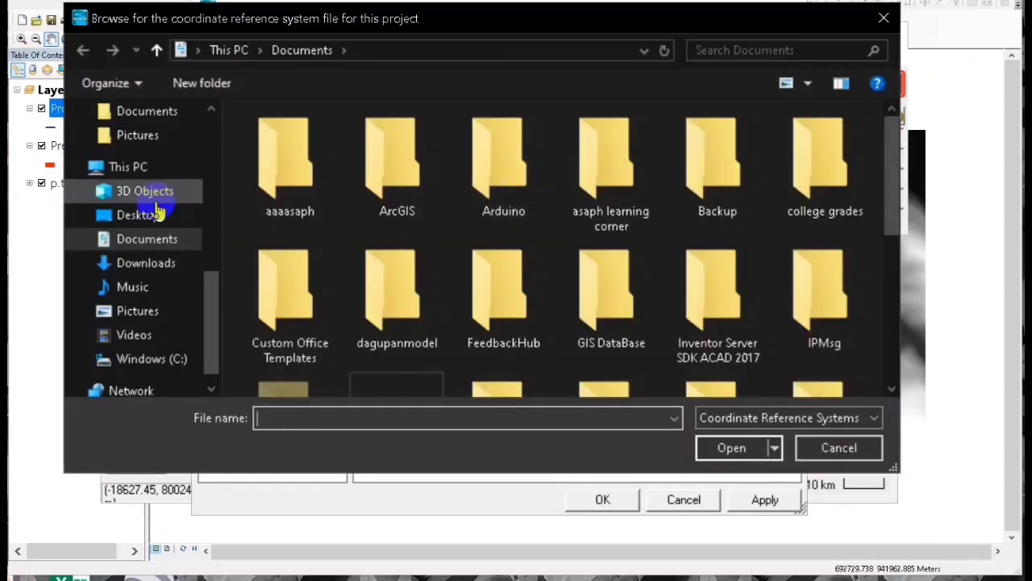
{"action": "left_click", "coordinate": [145, 215]}
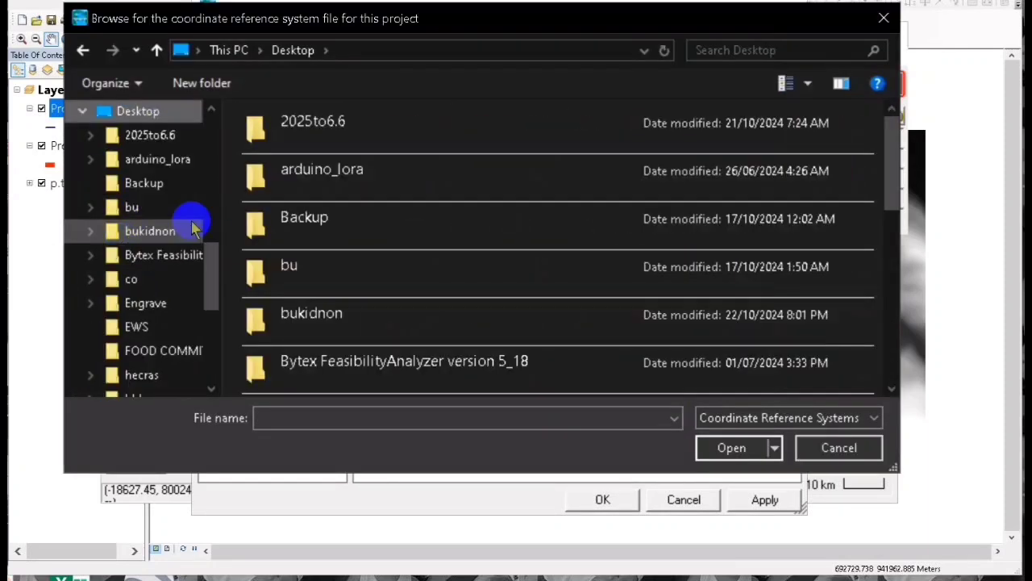
Load Desktop\bukidnon\pro.prj (WGS 1984 UTM Zone 51N) as the project projection and apply it
{"action": "double_click", "coordinate": [311, 313]}
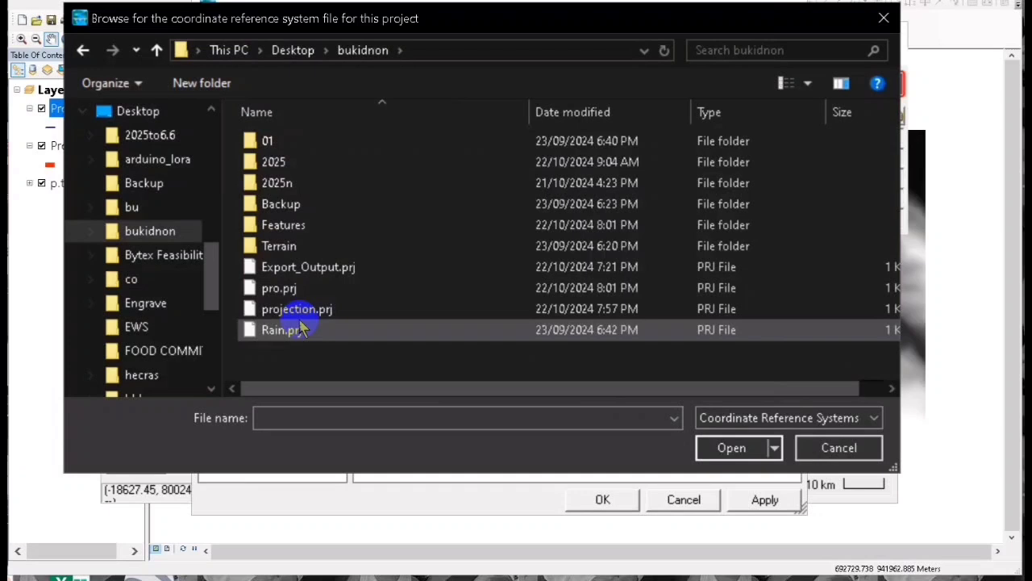
{"action": "left_click", "coordinate": [278, 287]}
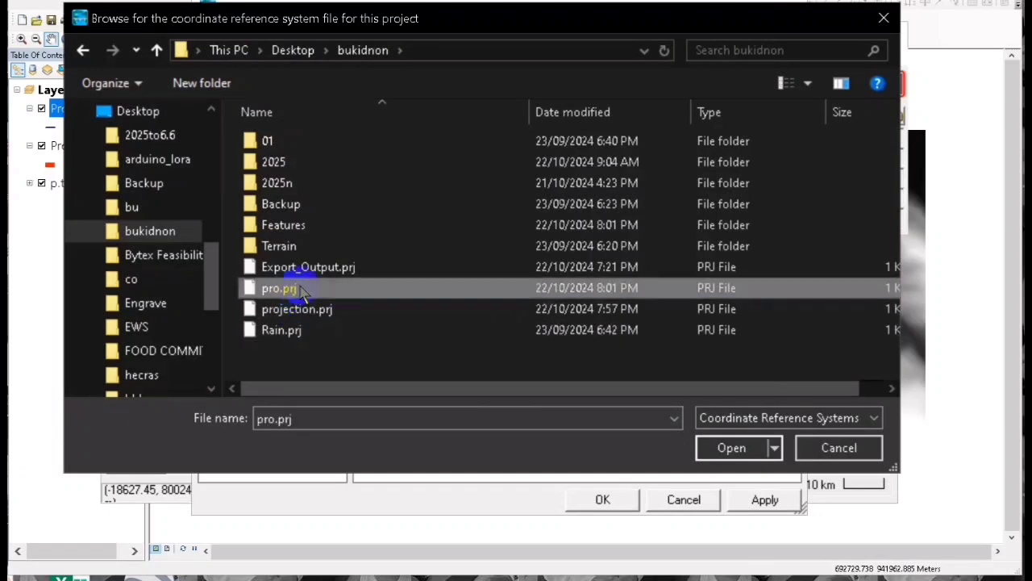
{"action": "left_click", "coordinate": [731, 449]}
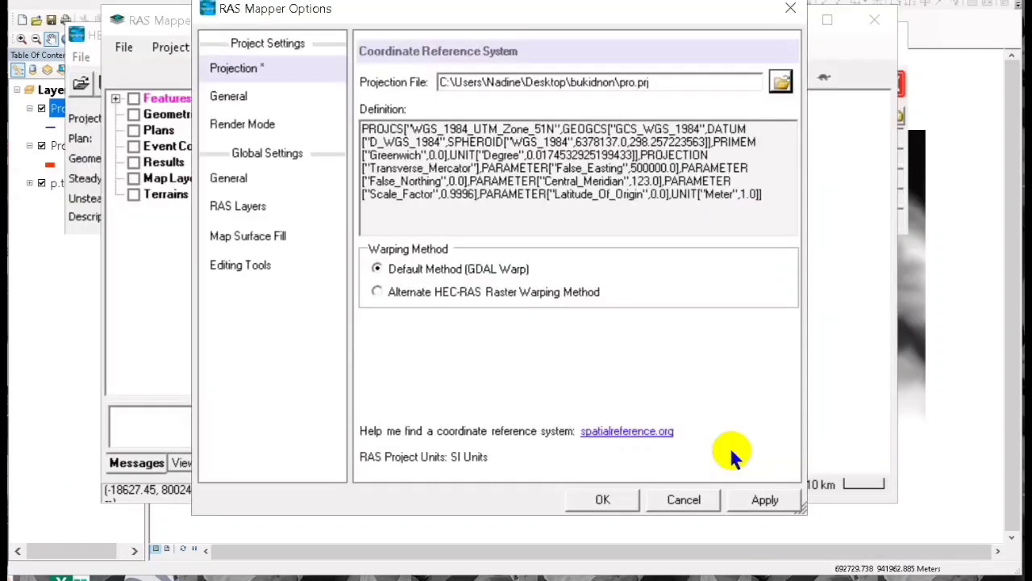
{"action": "left_click", "coordinate": [603, 499]}
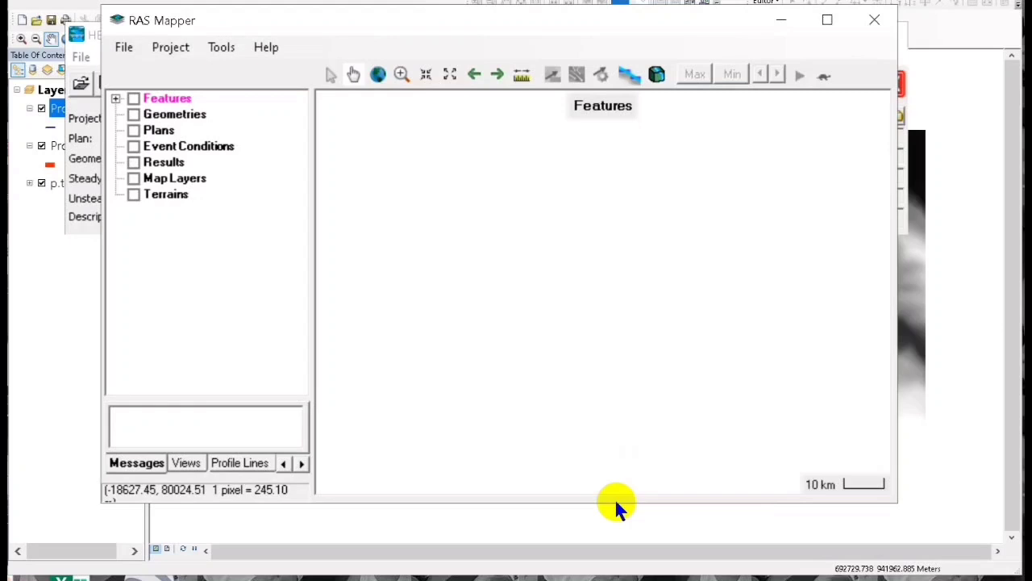
{"action": "mouse_move", "coordinate": [122, 47]}
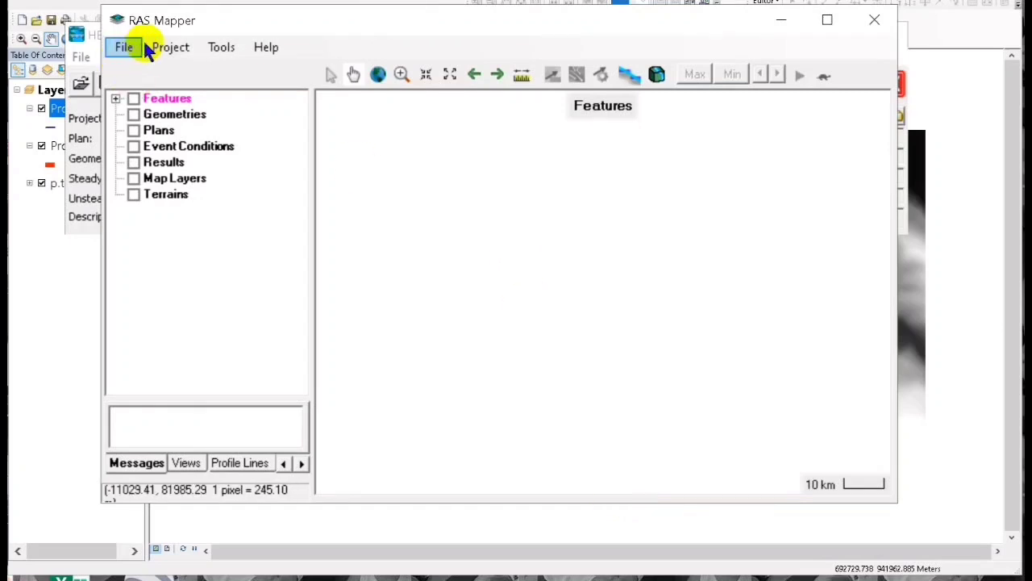
{"action": "mouse_move", "coordinate": [161, 19]}
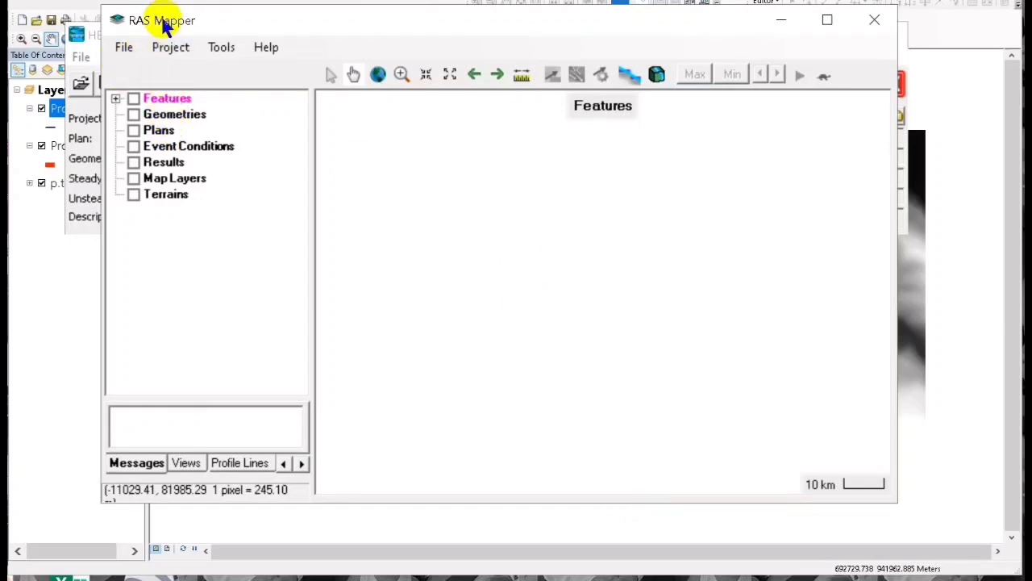
Show the RAS Mapper Project menu with Create New RAS Terrain available
{"action": "left_click", "coordinate": [171, 47]}
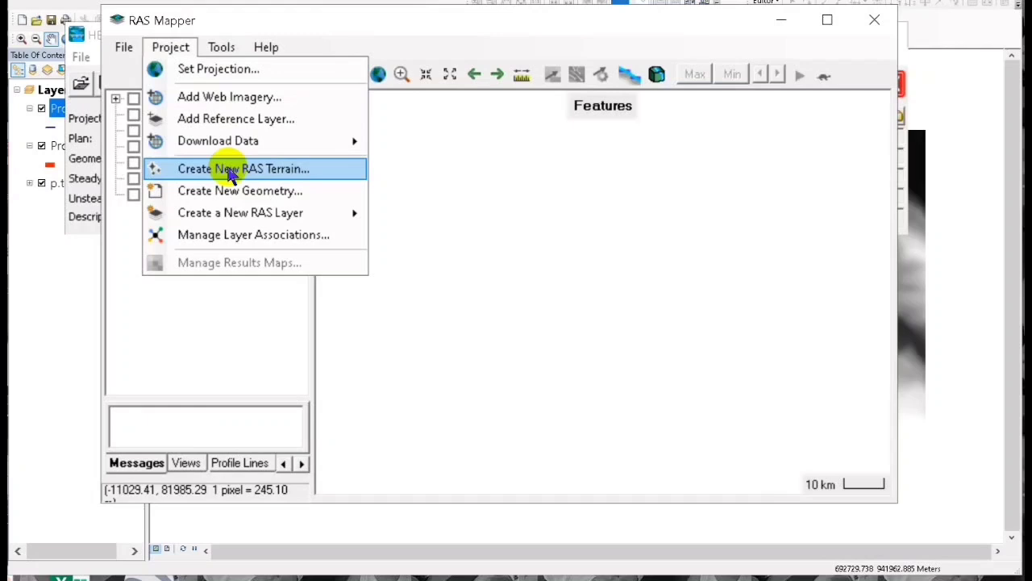
{"action": "mouse_move", "coordinate": [238, 176]}
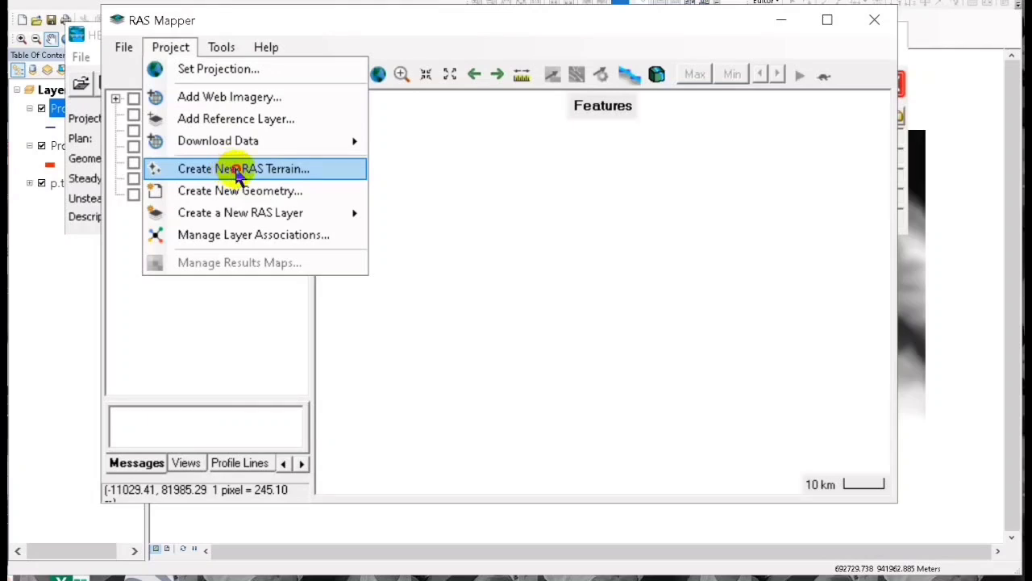
Start a new RAS terrain using the Alae River DTM raster from bukidnon\Terrain as input
{"action": "left_click", "coordinate": [242, 169]}
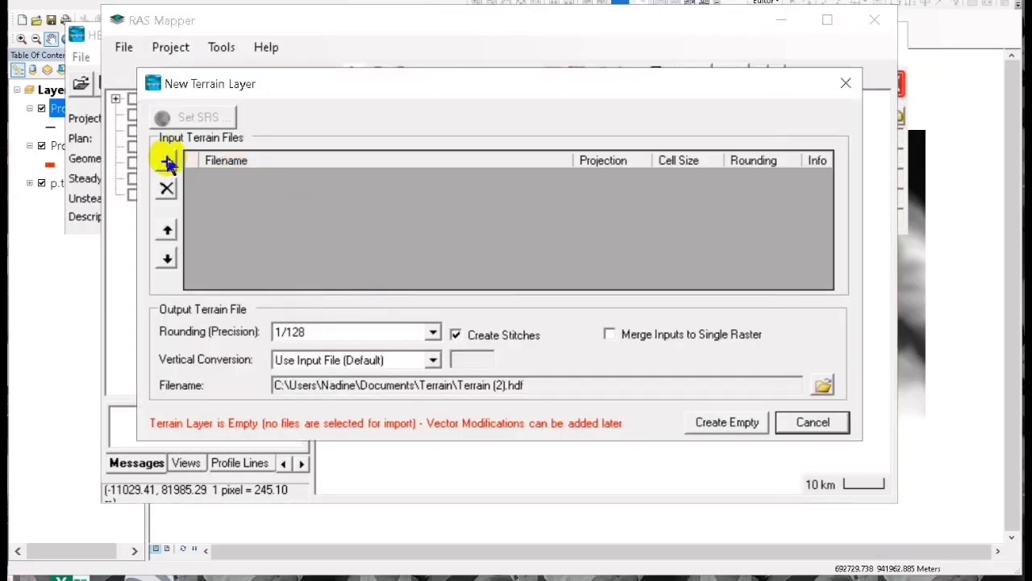
{"action": "left_click", "coordinate": [167, 160]}
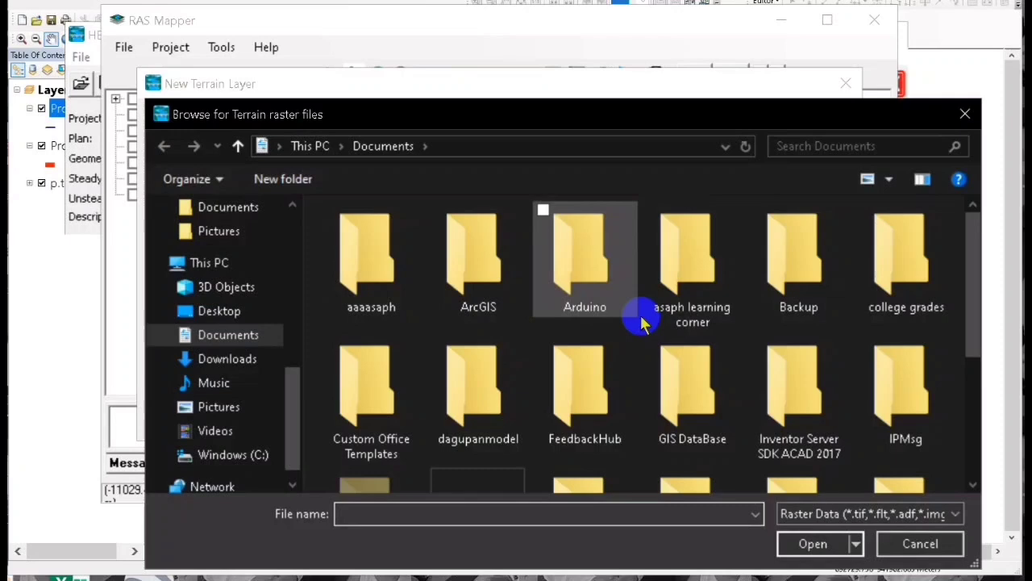
{"action": "left_click", "coordinate": [219, 310]}
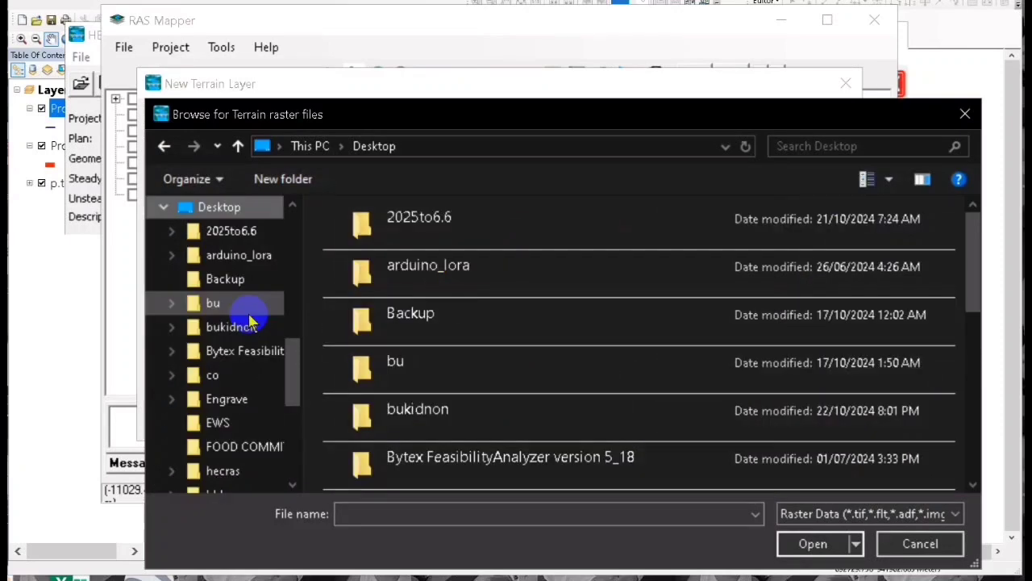
{"action": "double_click", "coordinate": [418, 410]}
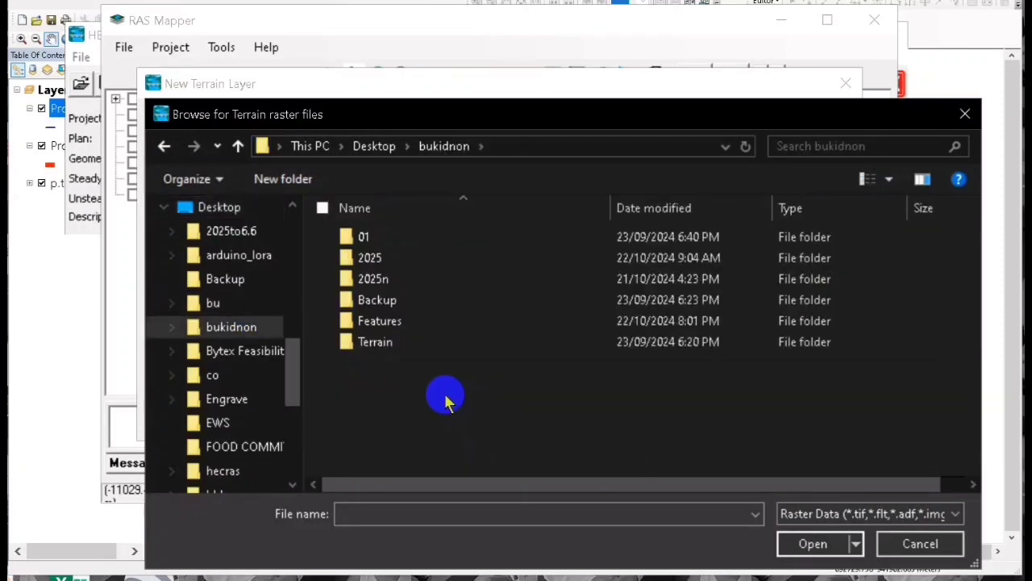
{"action": "double_click", "coordinate": [374, 342]}
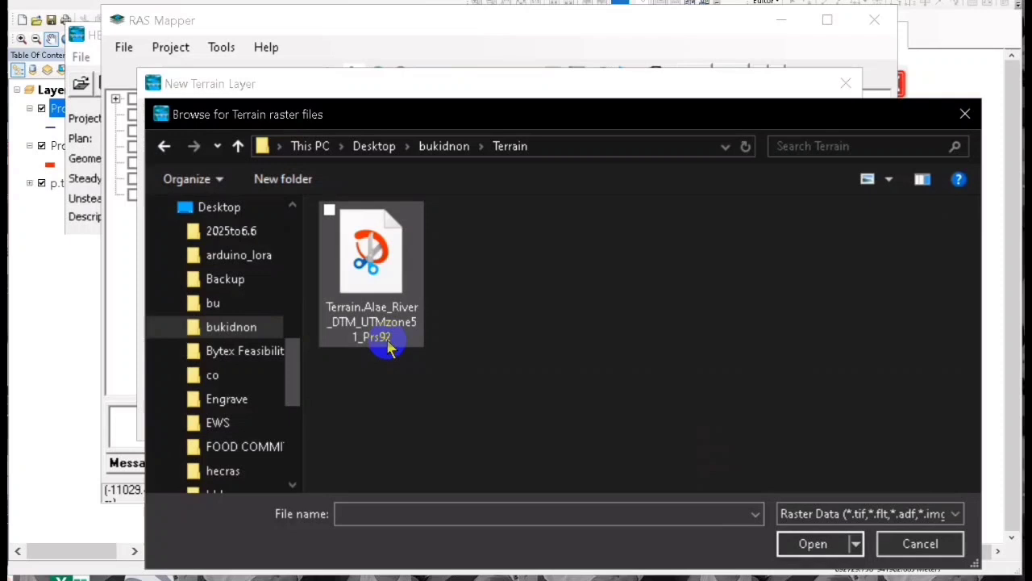
{"action": "left_click", "coordinate": [371, 255]}
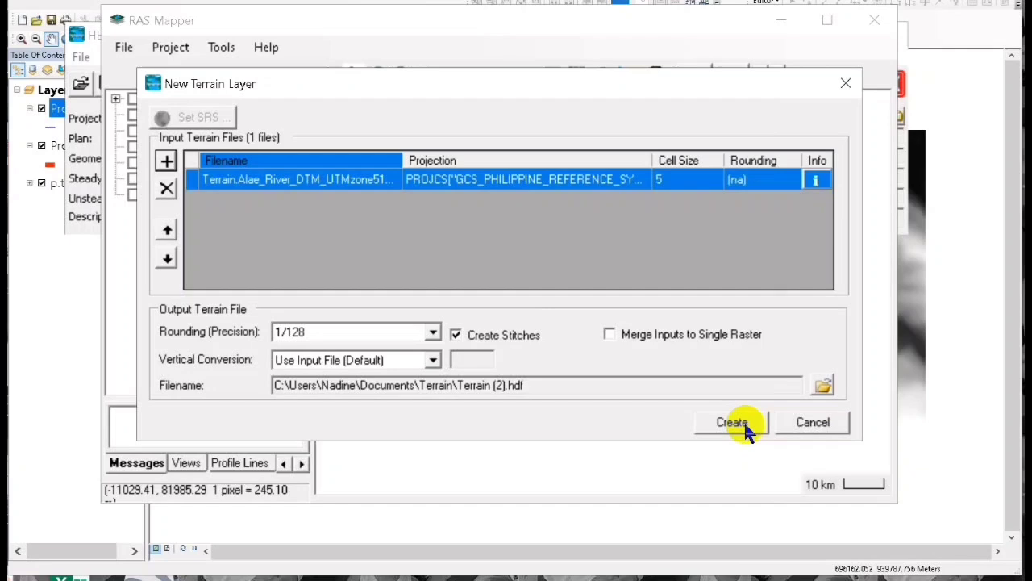
{"action": "mouse_move", "coordinate": [455, 319]}
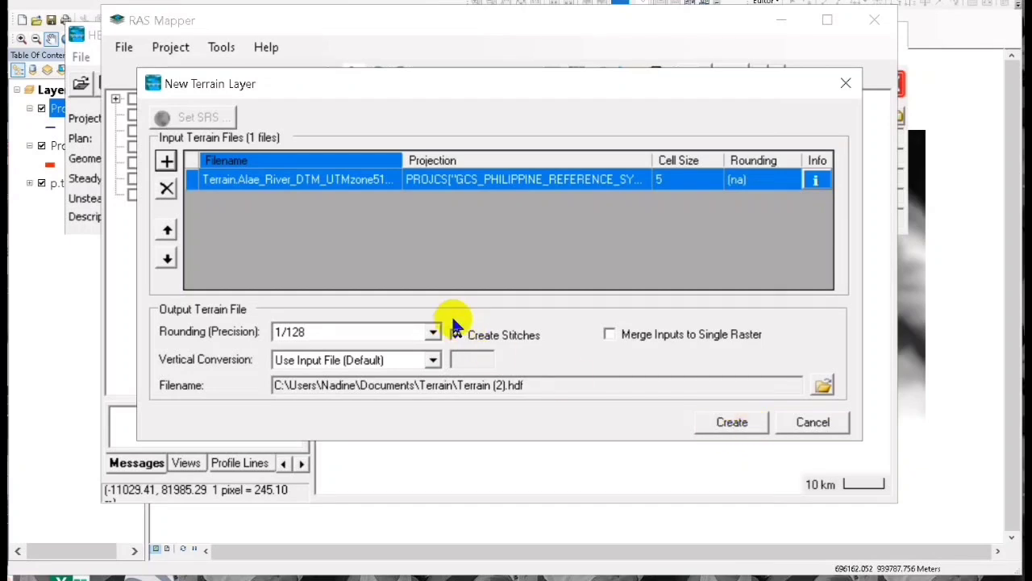
Build the terrain with 1/64 rounding and display Terrain (2) on the map
{"action": "left_click", "coordinate": [432, 332]}
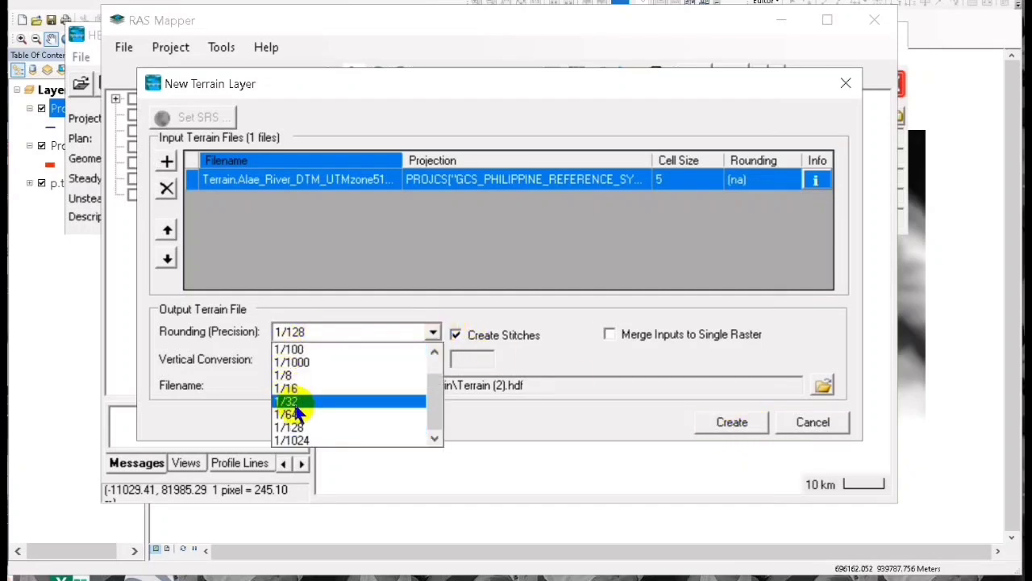
{"action": "left_click", "coordinate": [287, 413]}
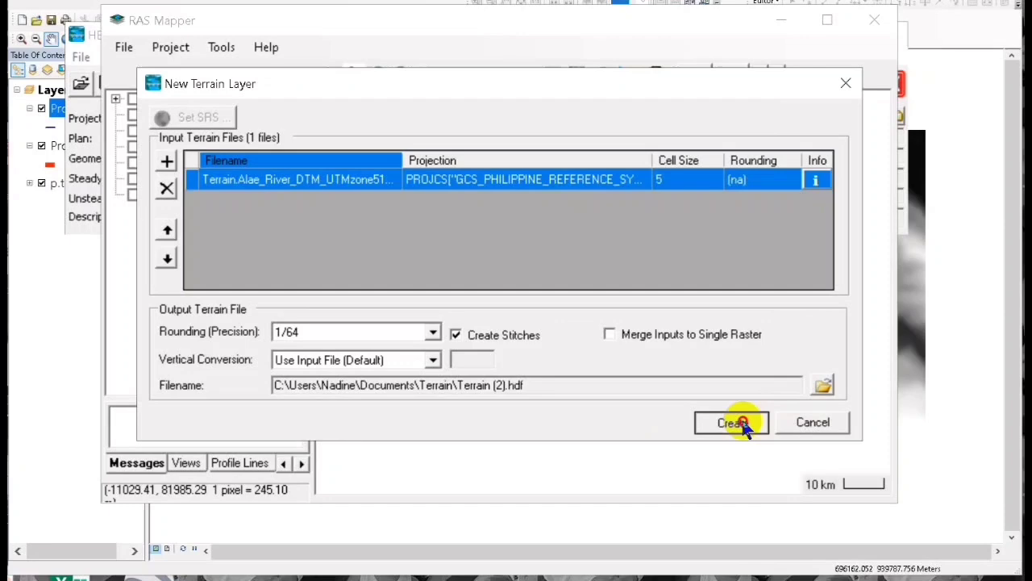
{"action": "left_click", "coordinate": [732, 422]}
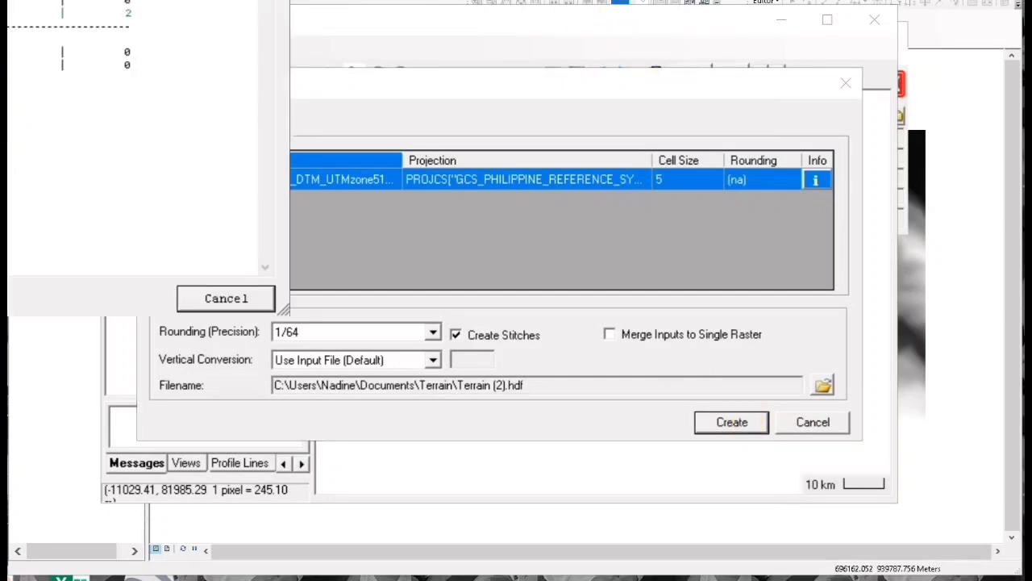
{"action": "left_click", "coordinate": [731, 423]}
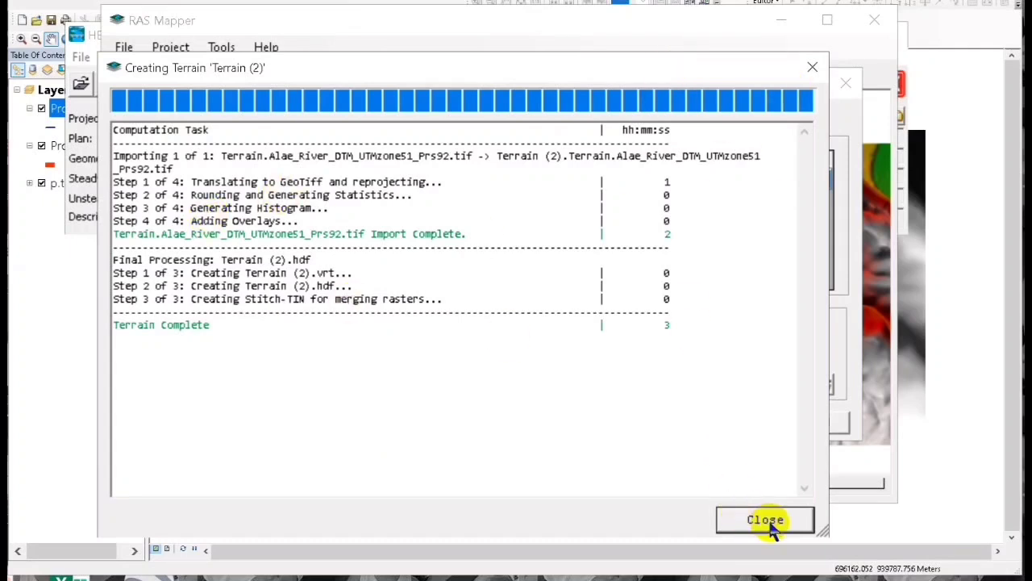
{"action": "left_click", "coordinate": [764, 519]}
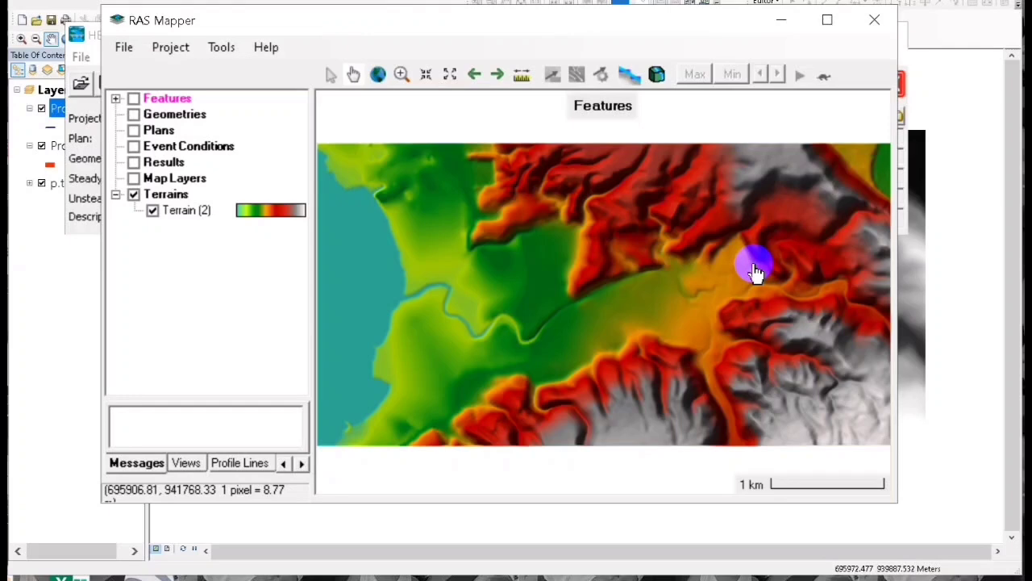
{"action": "left_click_drag", "start_coordinate": [756, 271], "coordinate": [749, 245]}
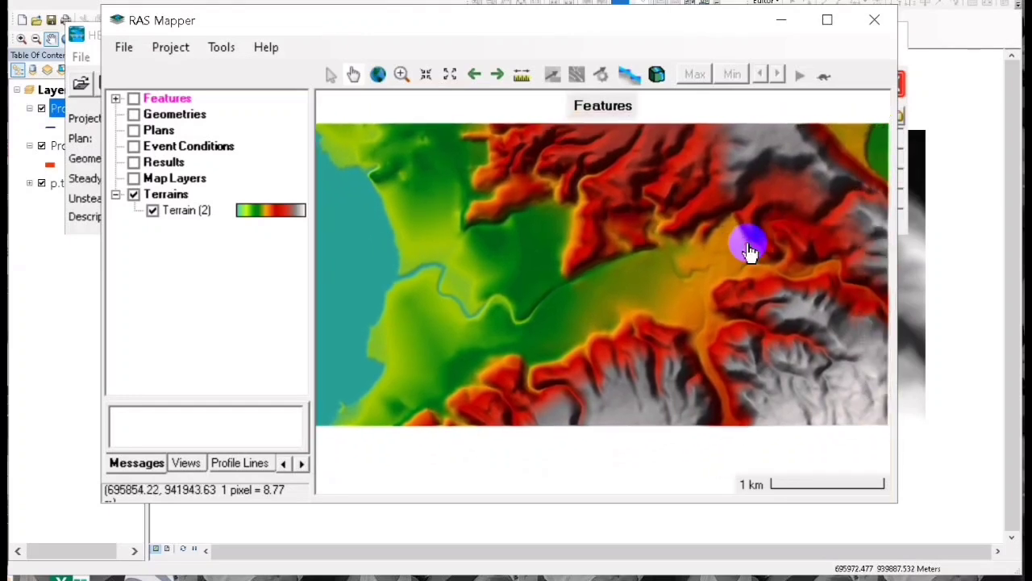